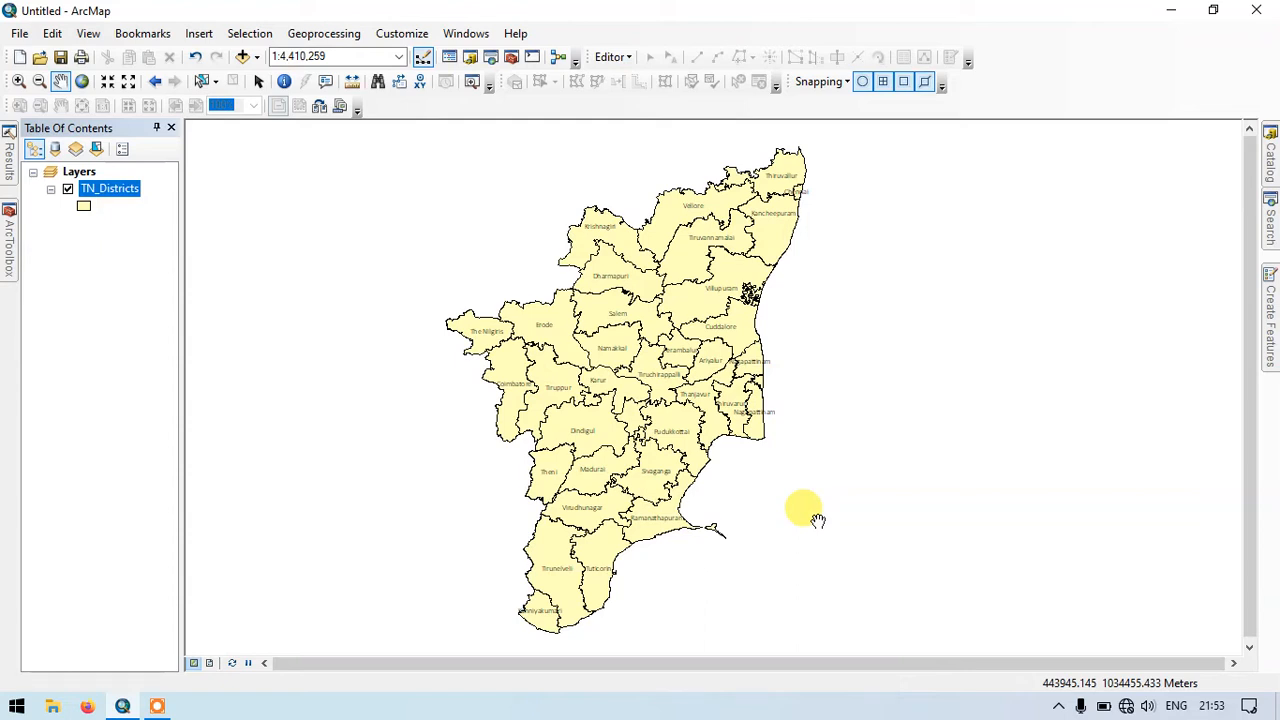
{"action": "mouse_move", "coordinate": [276, 204]}
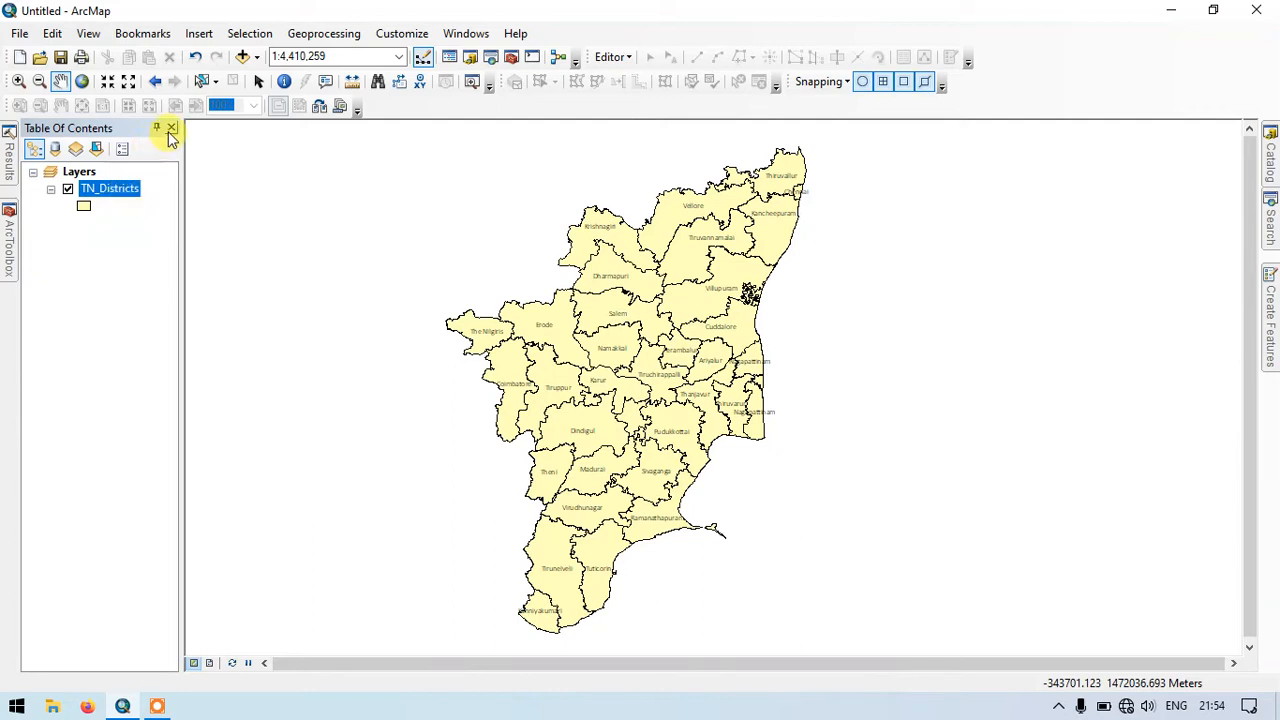
Close the Table of Contents, then restore it via Windows > Table Of Contents.
{"action": "left_click", "coordinate": [172, 128]}
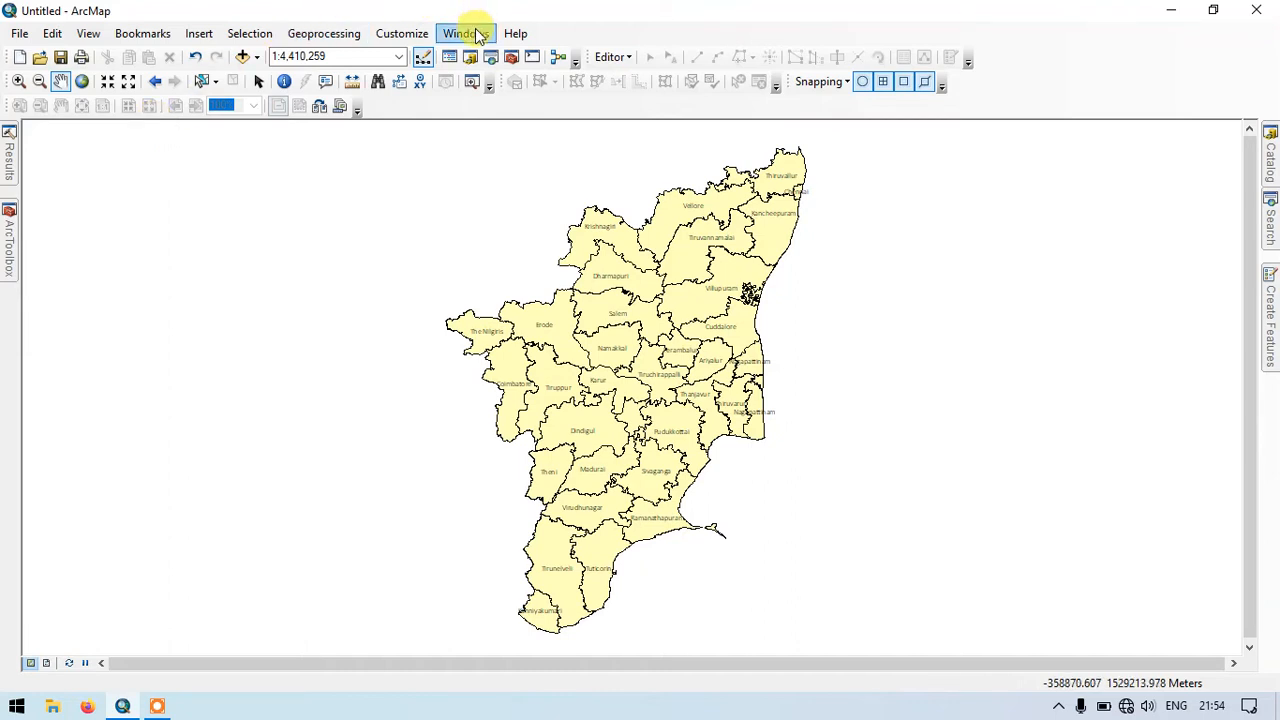
{"action": "left_click", "coordinate": [460, 32]}
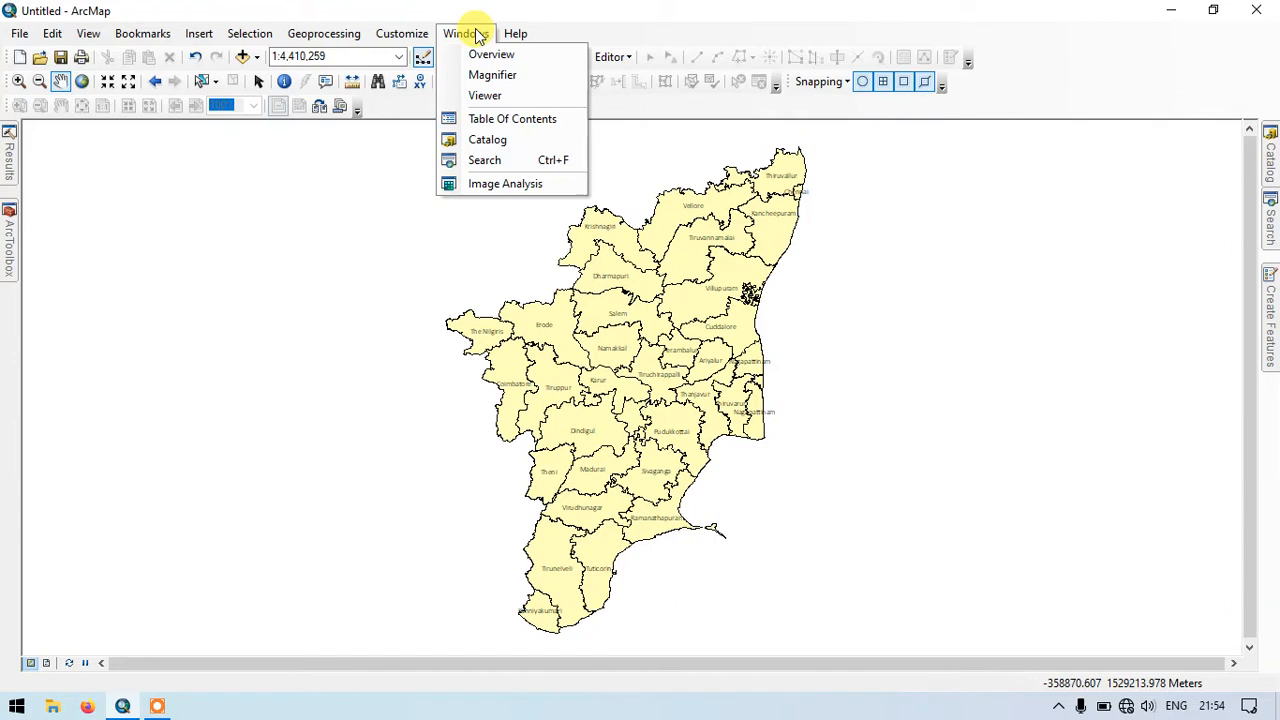
{"action": "mouse_move", "coordinate": [512, 118]}
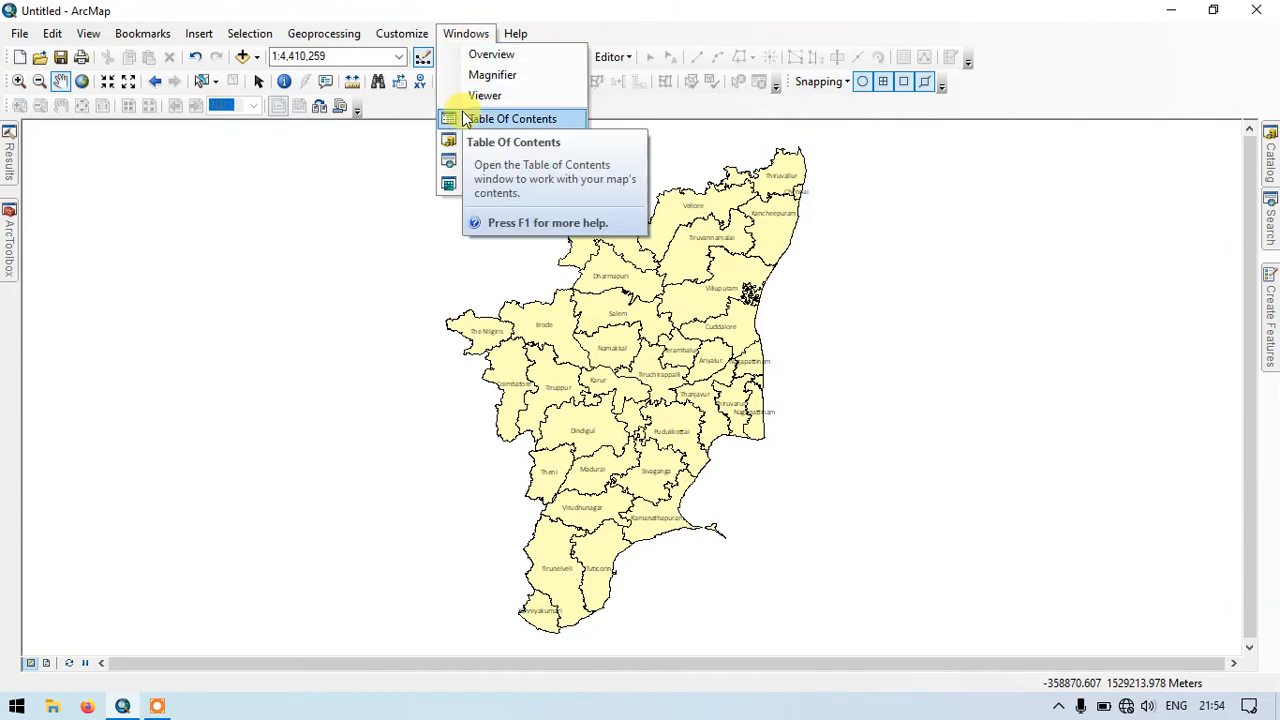
{"action": "left_click", "coordinate": [514, 118]}
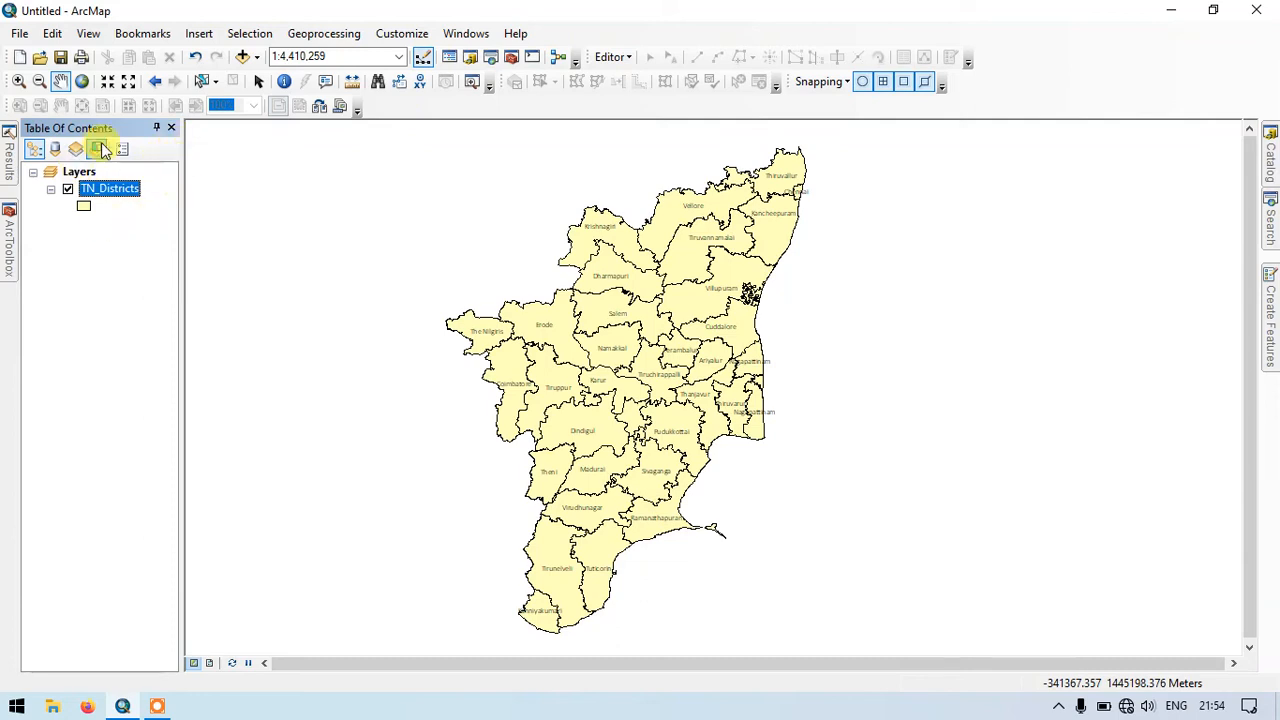
{"action": "mouse_move", "coordinate": [168, 136]}
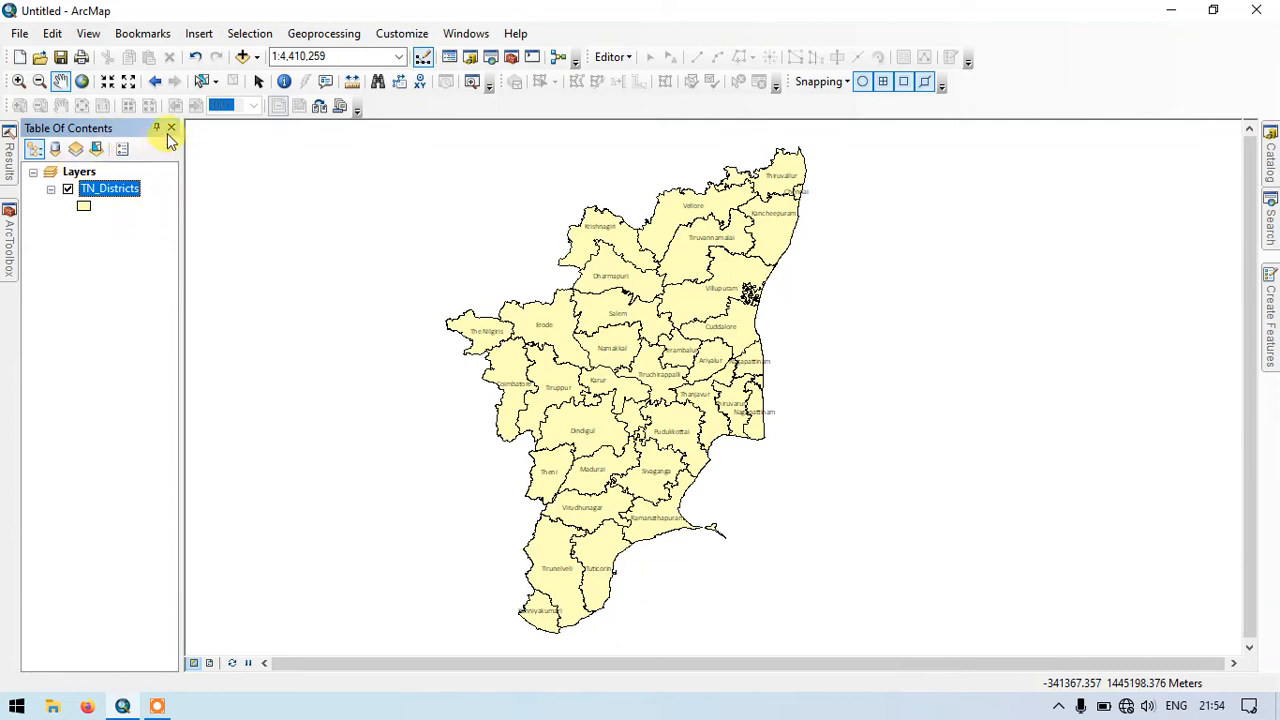
Close the Table of Contents again, leaving only the TN_Districts map.
{"action": "left_click", "coordinate": [170, 128]}
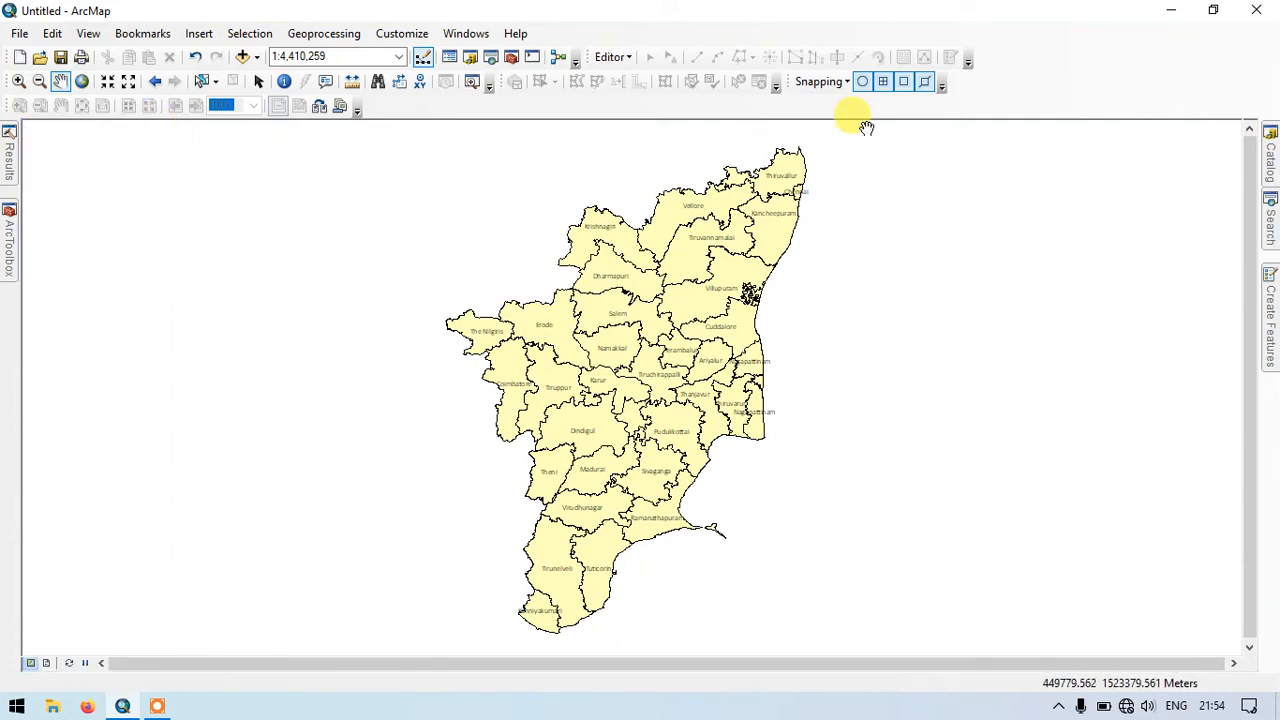
{"action": "mouse_move", "coordinate": [1030, 80]}
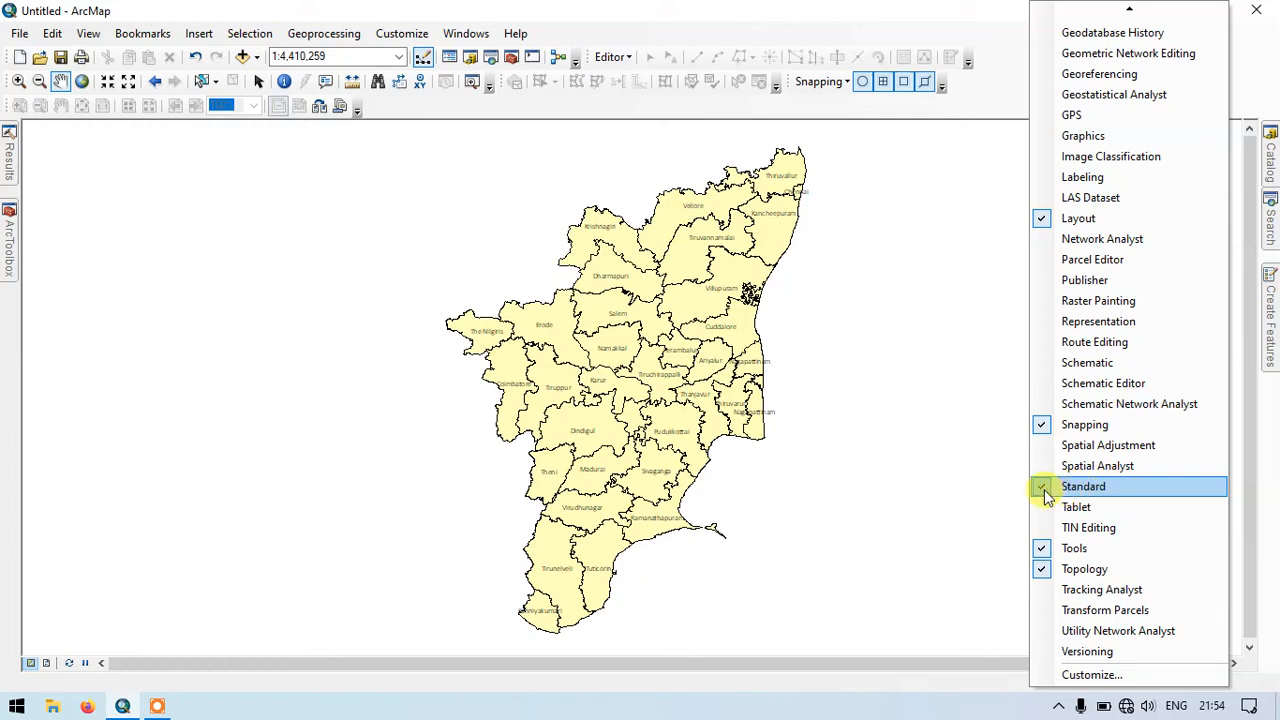
Keep the Standard toolbar ticked in the toolbar list and dismiss the list.
{"action": "left_click", "coordinate": [1040, 486]}
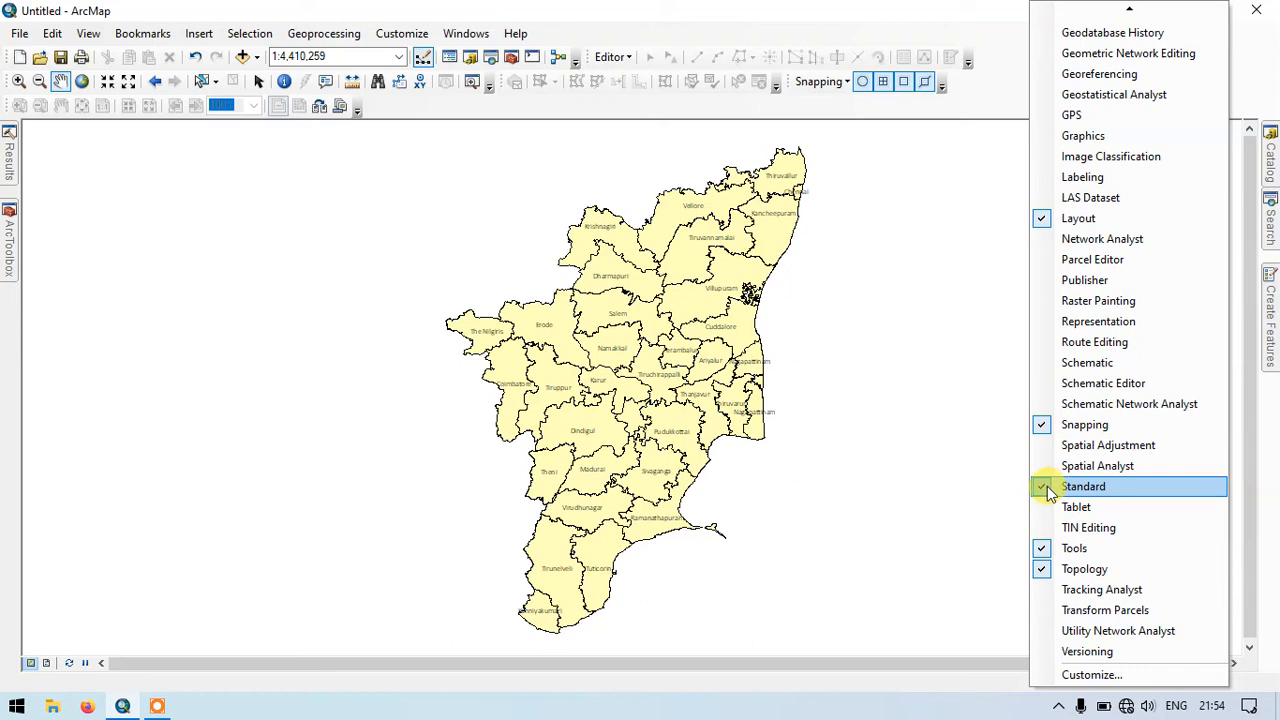
{"action": "left_click", "coordinate": [1042, 486]}
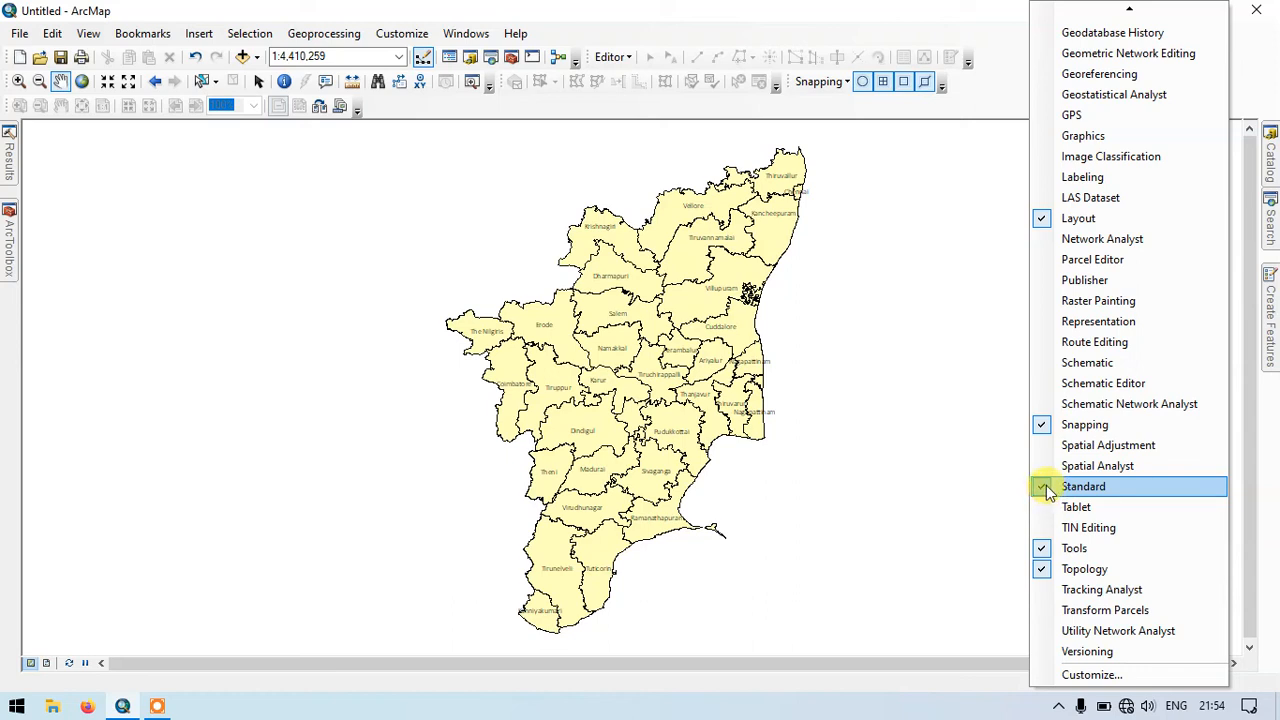
{"action": "left_click", "coordinate": [1040, 486]}
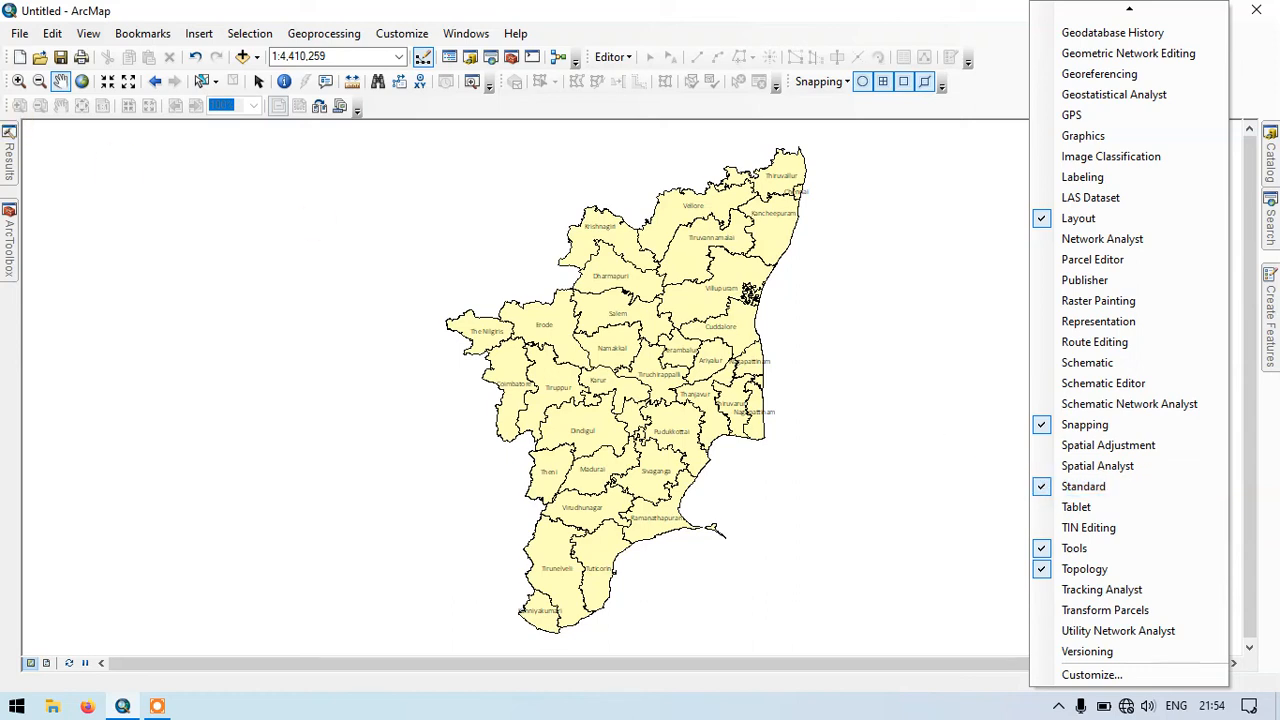
{"action": "left_click", "coordinate": [1084, 486]}
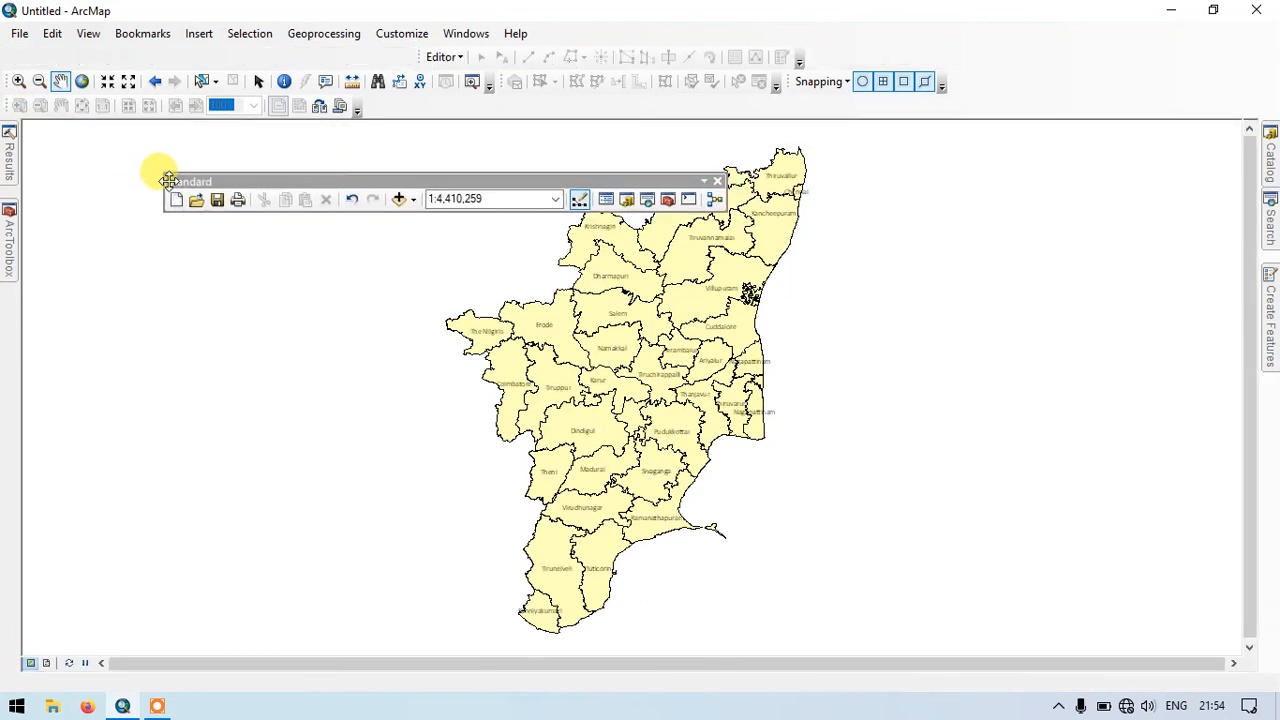
Move the floating Standard toolbar, then restore the Table of Contents from its button.
{"action": "left_click_drag", "start_coordinate": [186, 180], "coordinate": [524, 140]}
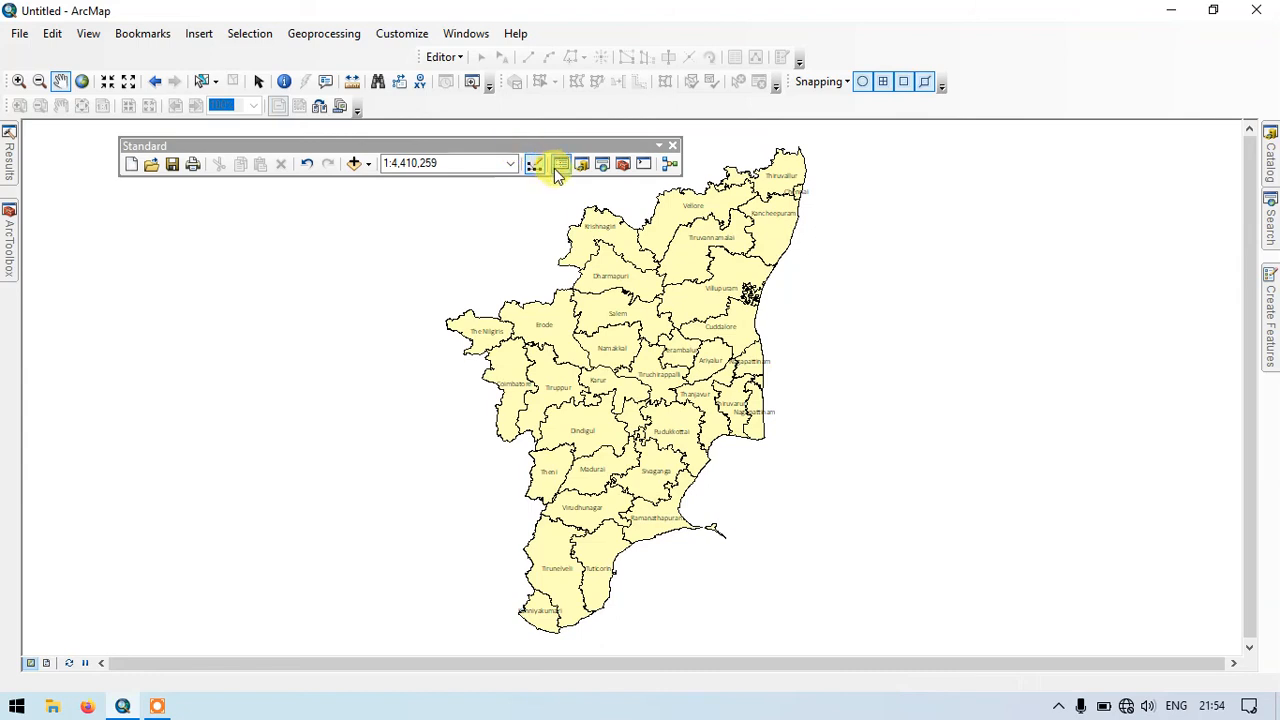
{"action": "mouse_move", "coordinate": [558, 164]}
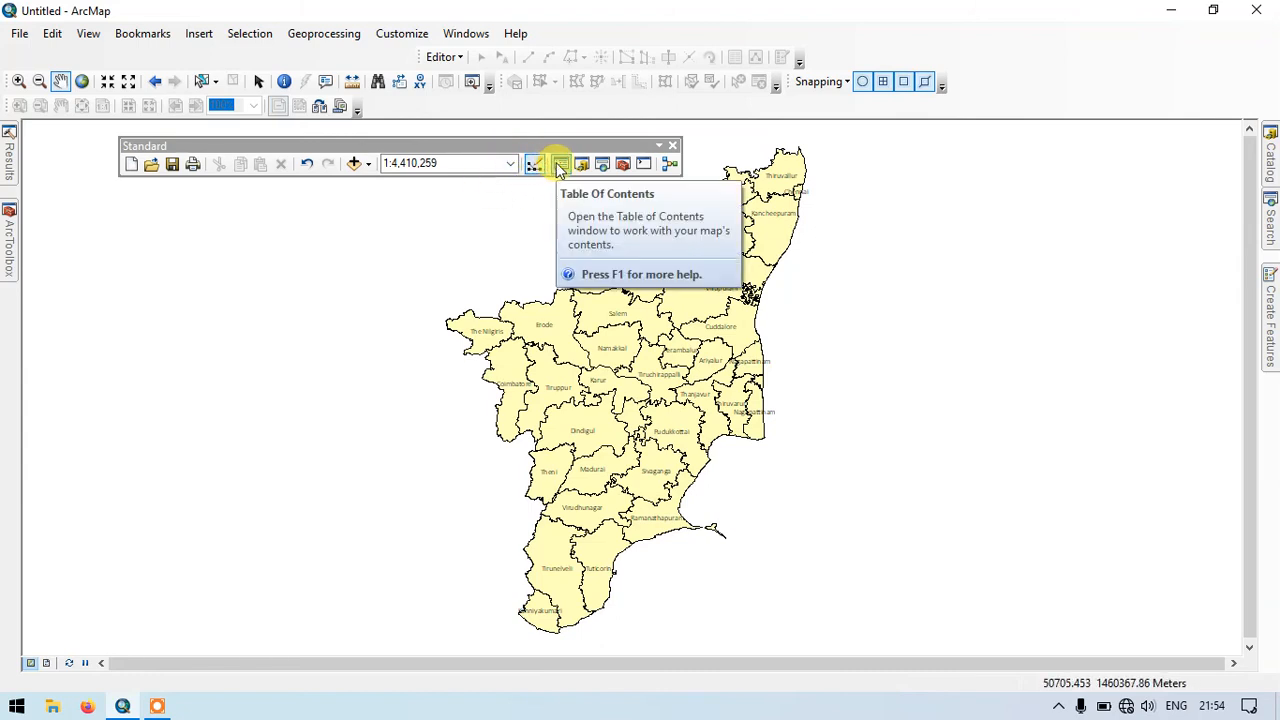
{"action": "left_click", "coordinate": [560, 164]}
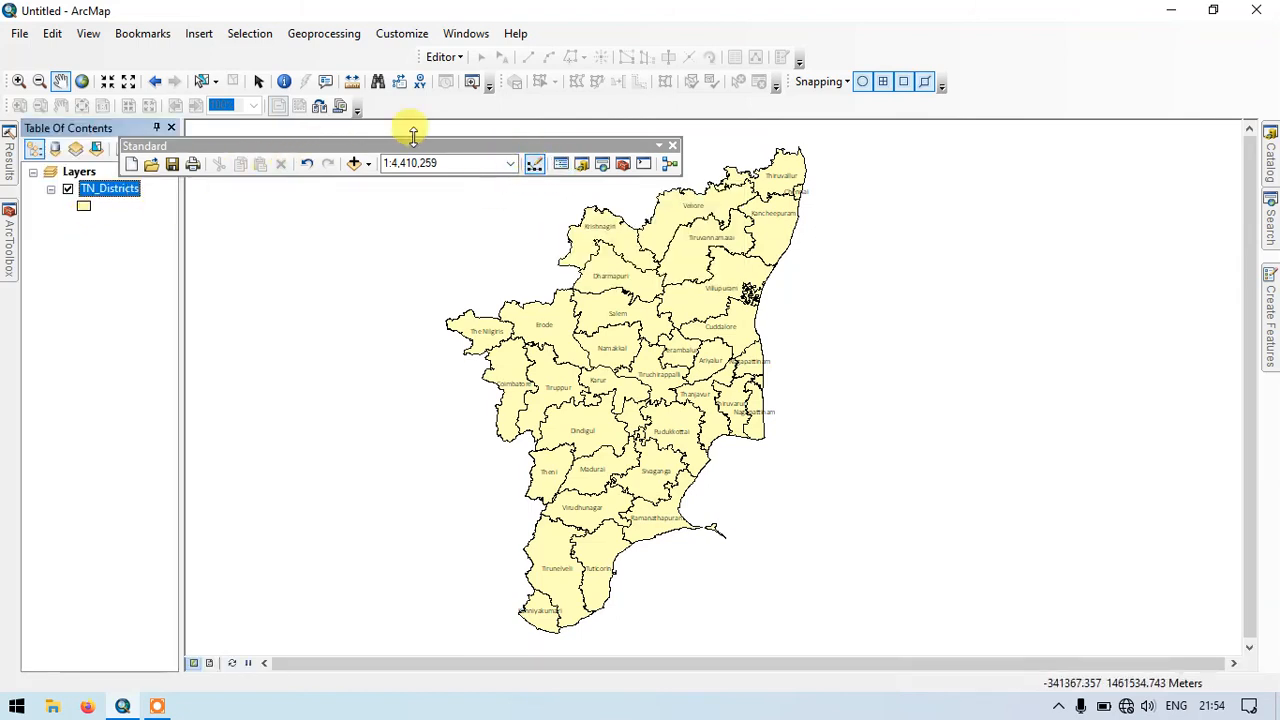